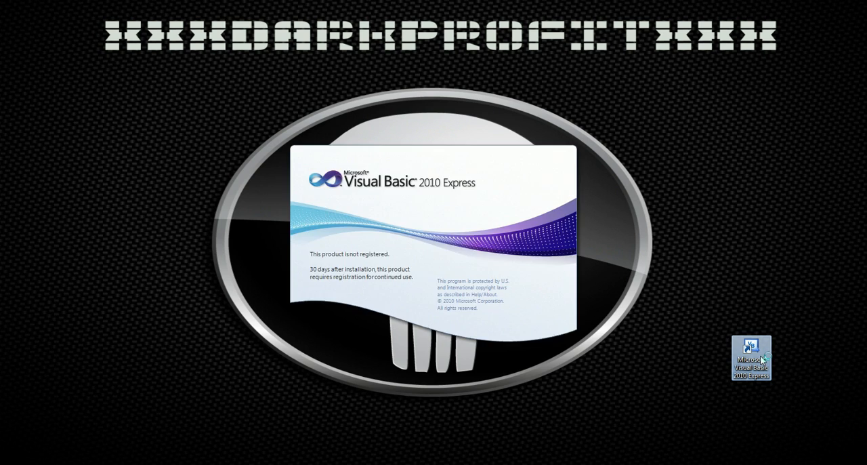
pyautogui.moveTo(683, 366)
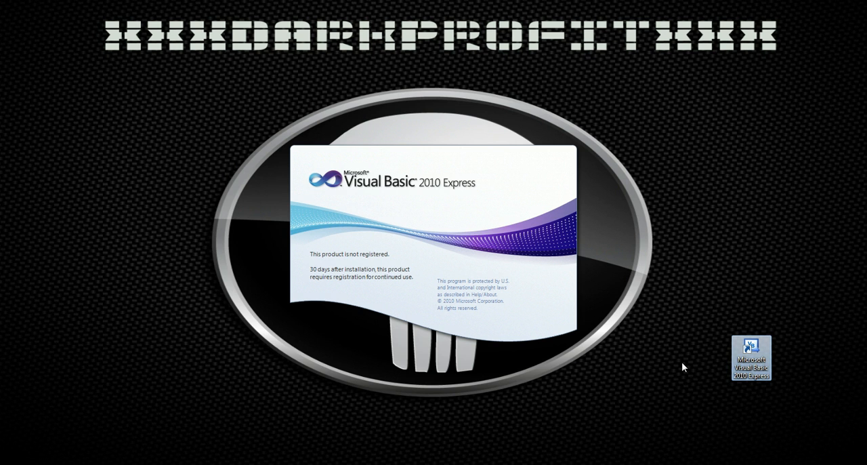
# - Launch Visual Basic 2010 Express from its desktop shortcut
pyautogui.doubleClick(750, 358)
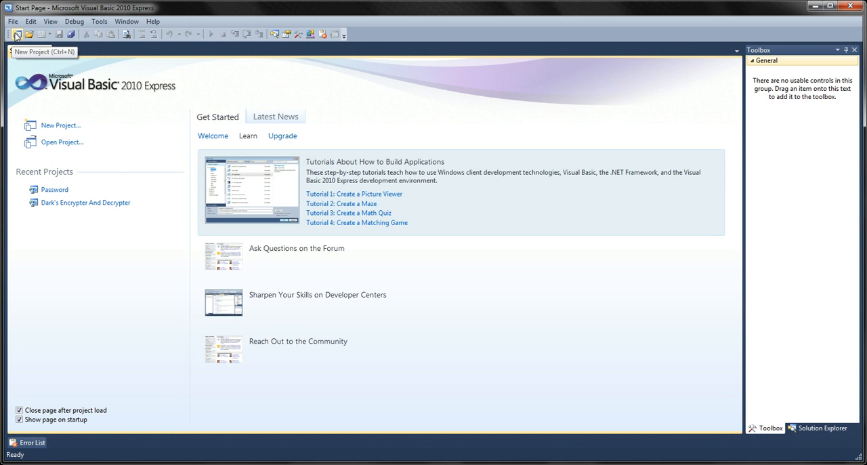
# - Create a new Windows Forms Application project named 'Hello World'
pyautogui.click(17, 33)
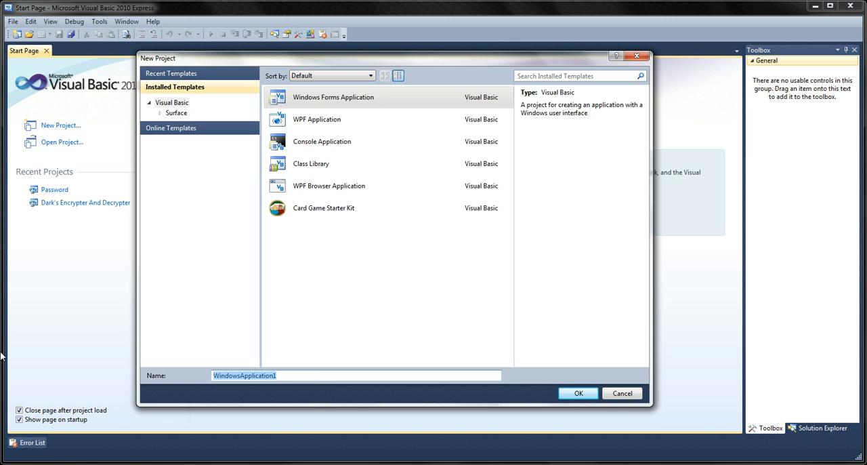
pyautogui.write('Hello')
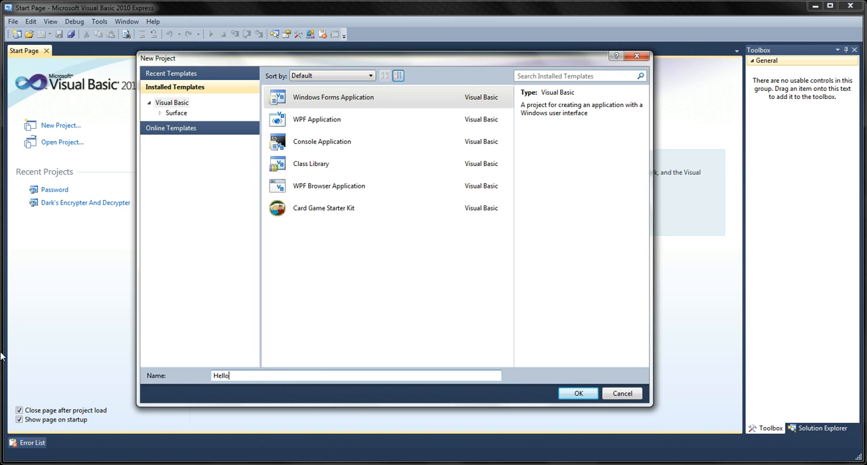
pyautogui.write('W')
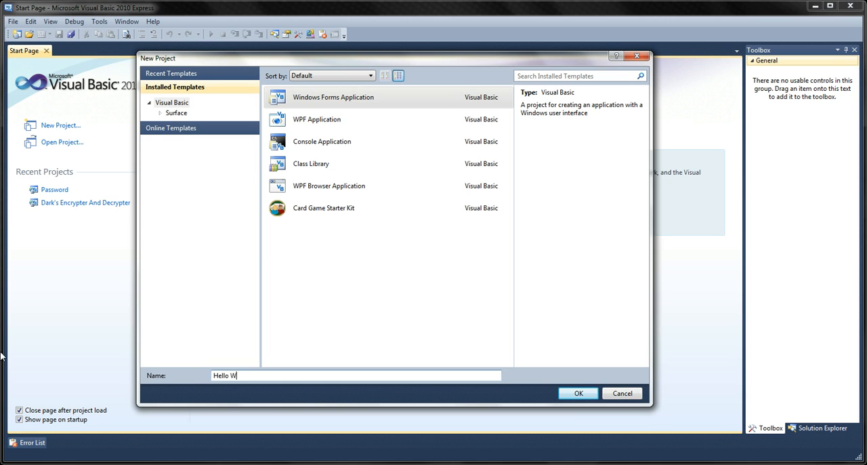
pyautogui.write('orld')
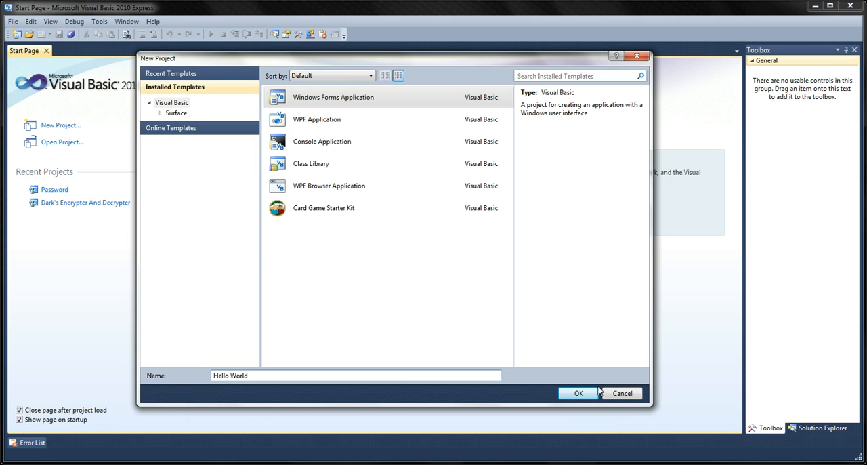
pyautogui.click(579, 393)
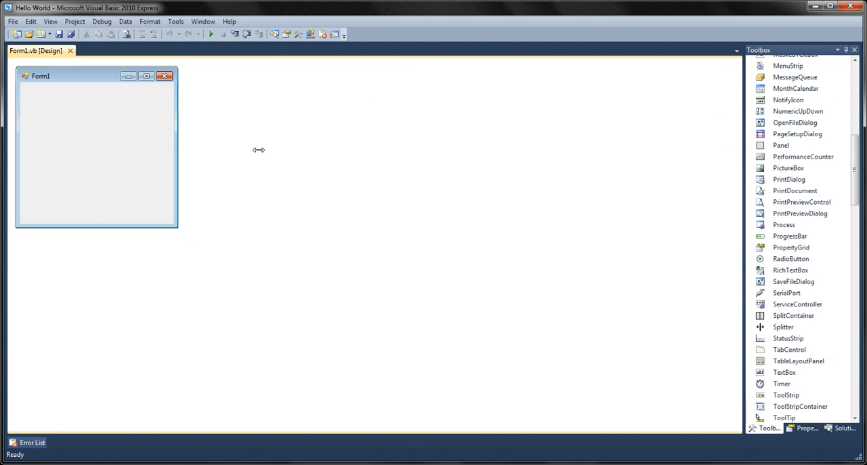
# - Place Button1 just below Label1, shrink Form1 to fit, widen the button and centre the label
pyautogui.moveTo(178, 148); pyautogui.dragTo(259, 148)
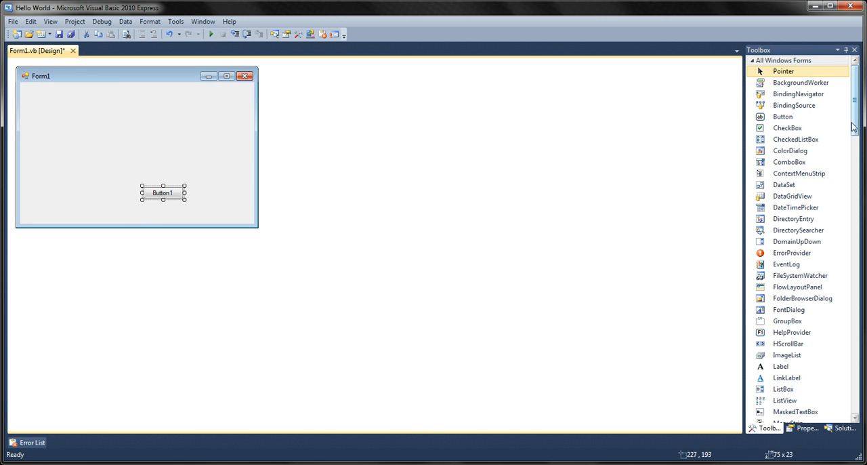
pyautogui.scroll(-3)
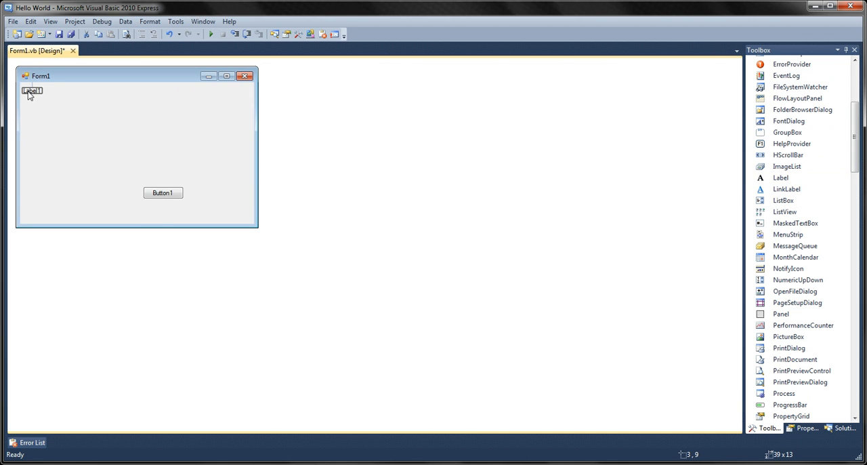
pyautogui.moveTo(162, 192); pyautogui.dragTo(46, 109)
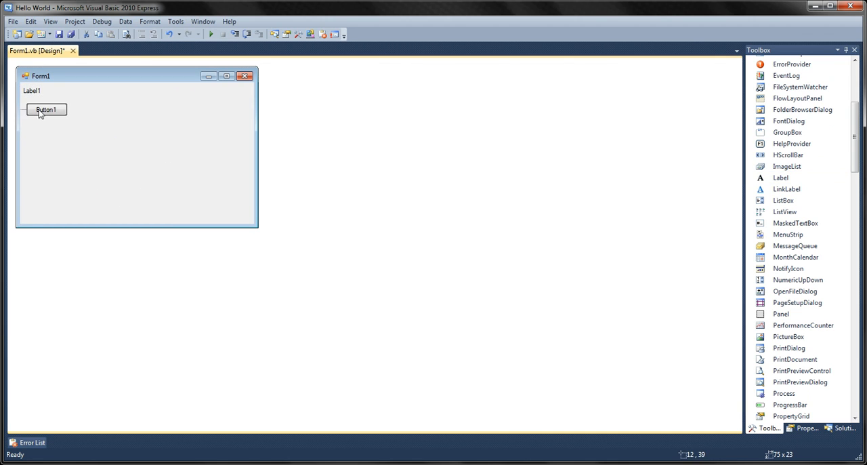
pyautogui.moveTo(46, 109); pyautogui.dragTo(43, 102)
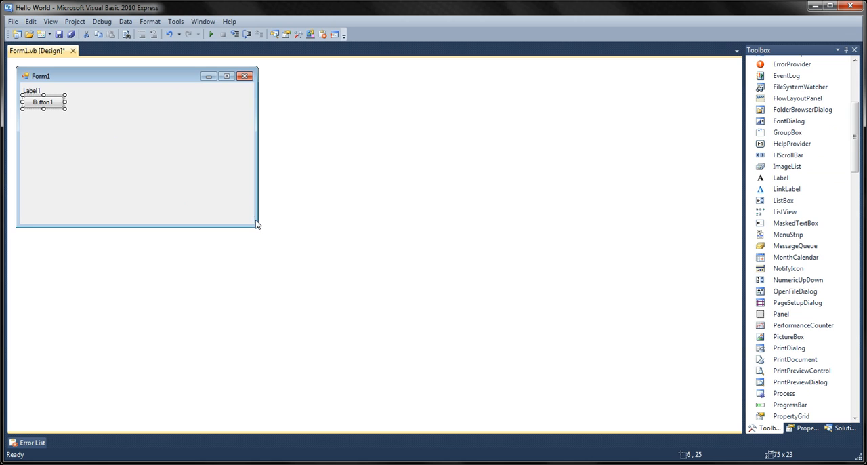
pyautogui.moveTo(256, 225); pyautogui.dragTo(86, 91)
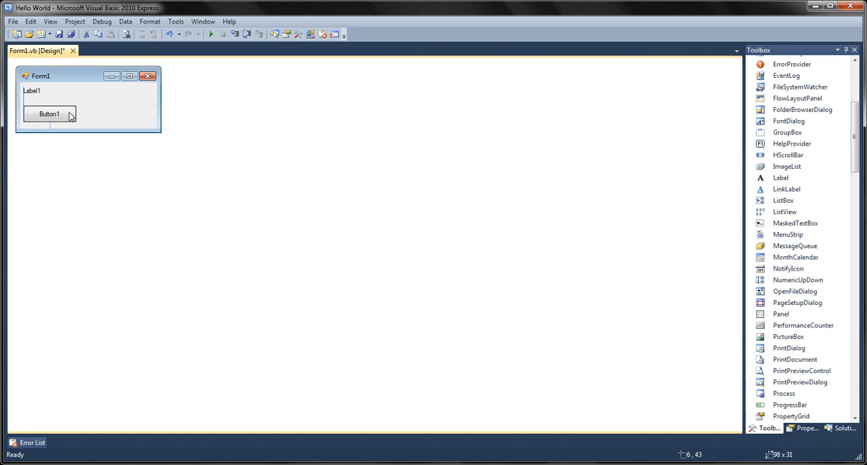
pyautogui.click(49, 113)
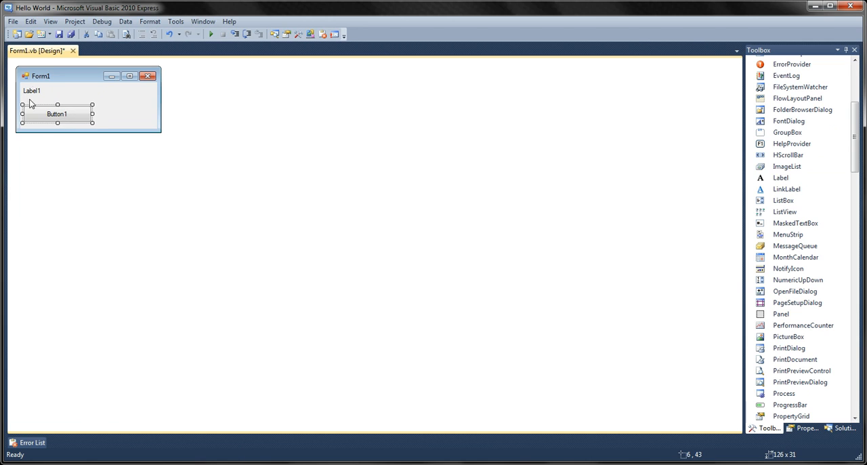
pyautogui.moveTo(32, 90); pyautogui.dragTo(58, 95)
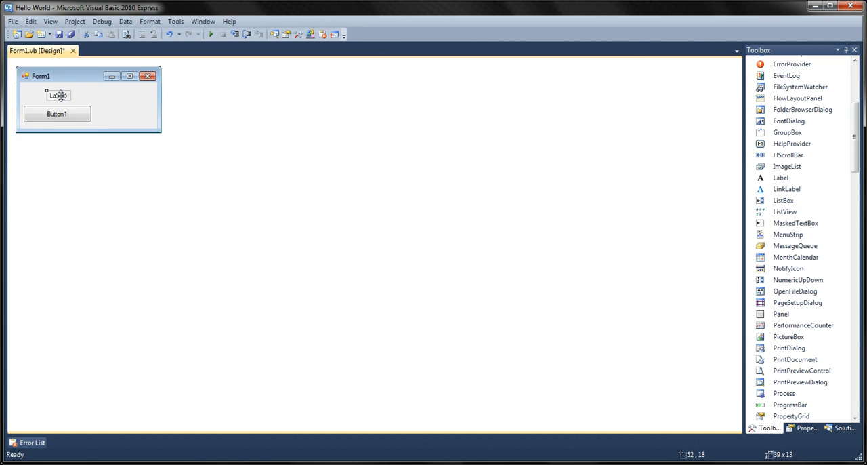
# - Set Button1's Text property to 'Say hello label1!'
pyautogui.click(58, 95)
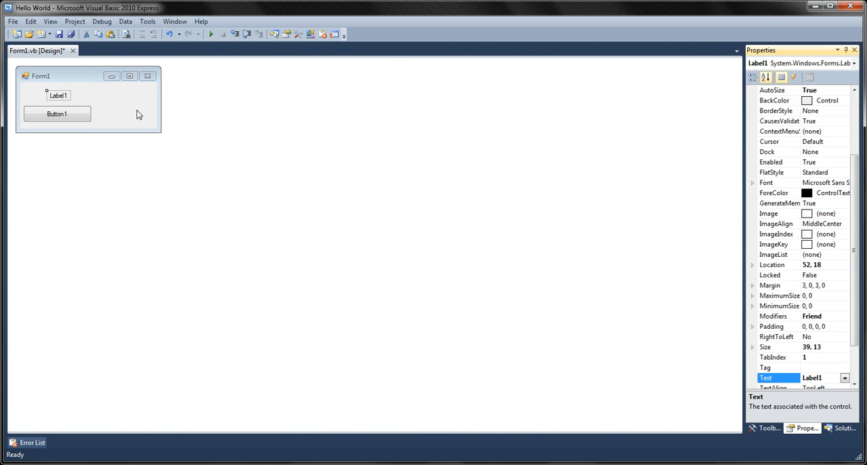
pyautogui.click(57, 113)
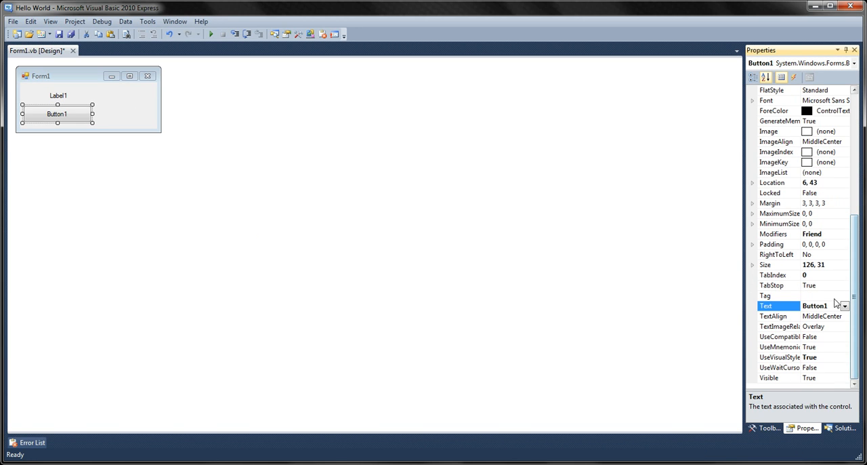
pyautogui.click(814, 306)
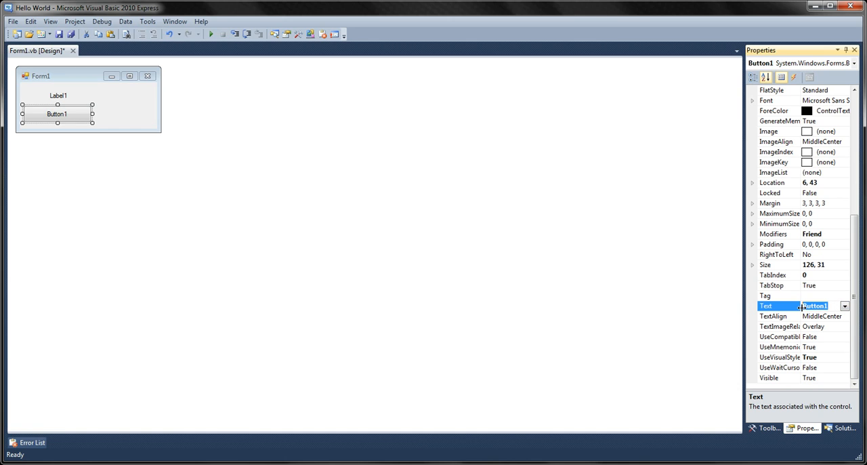
pyautogui.write('Say hello label1!')
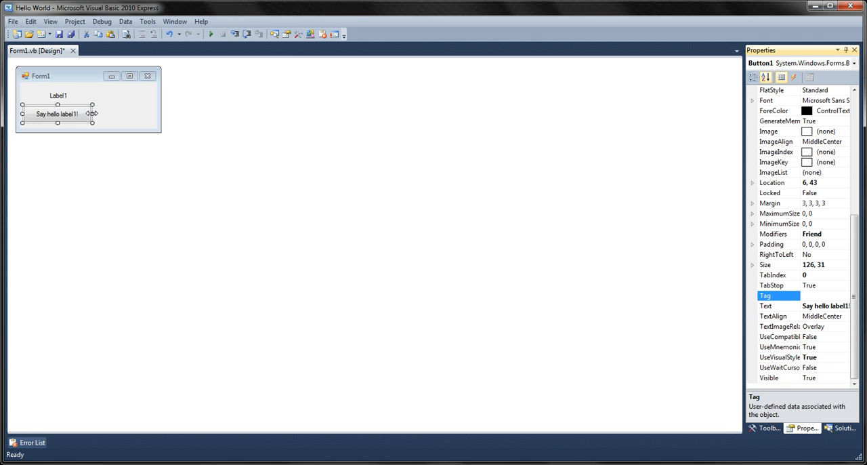
# - Narrow the form around the button and open Button1's Click event handler
pyautogui.moveTo(56, 113); pyautogui.dragTo(59, 113)
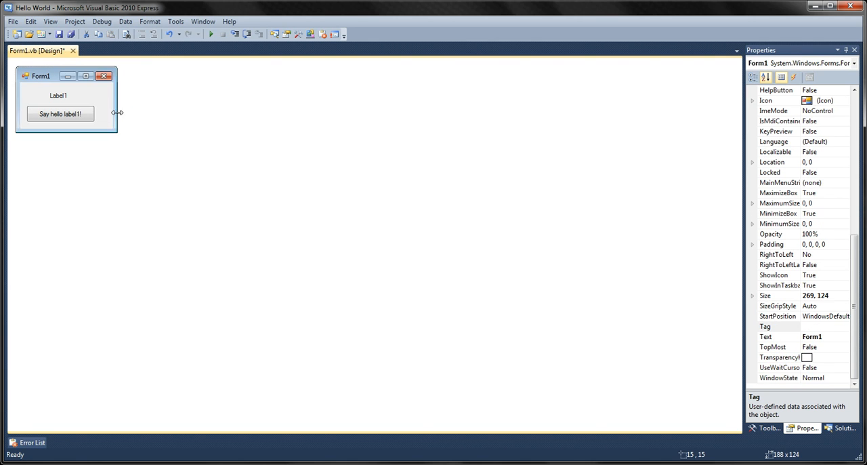
pyautogui.moveTo(116, 113); pyautogui.dragTo(104, 112)
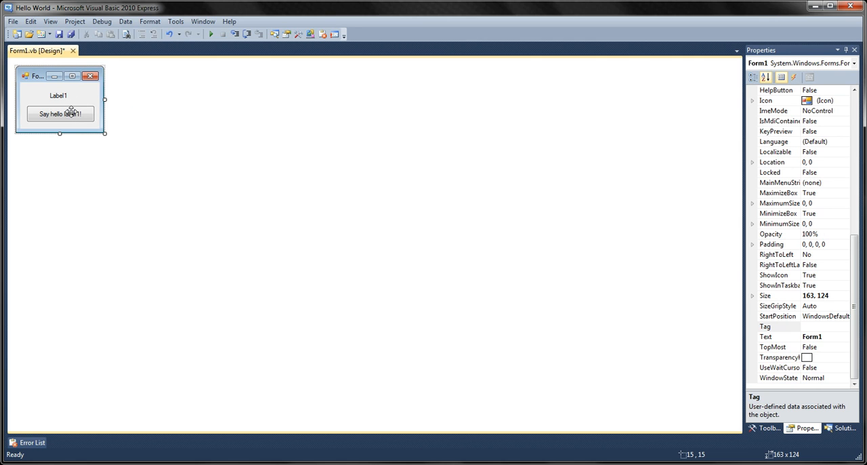
pyautogui.click(60, 113)
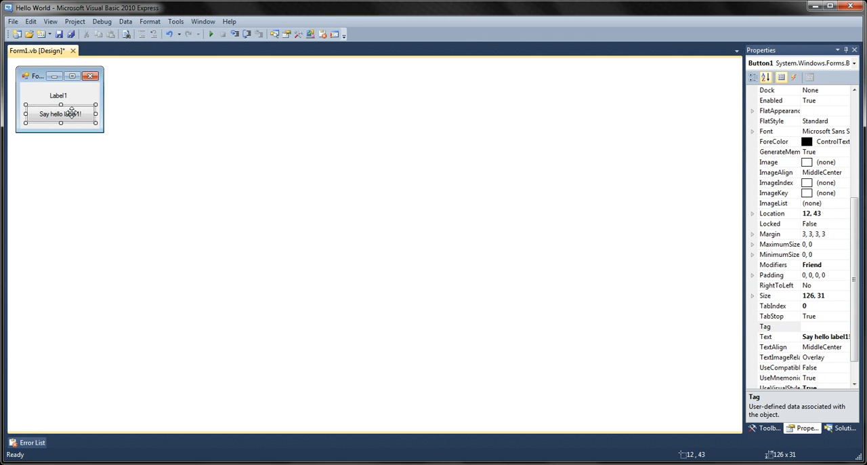
pyautogui.doubleClick(60, 113)
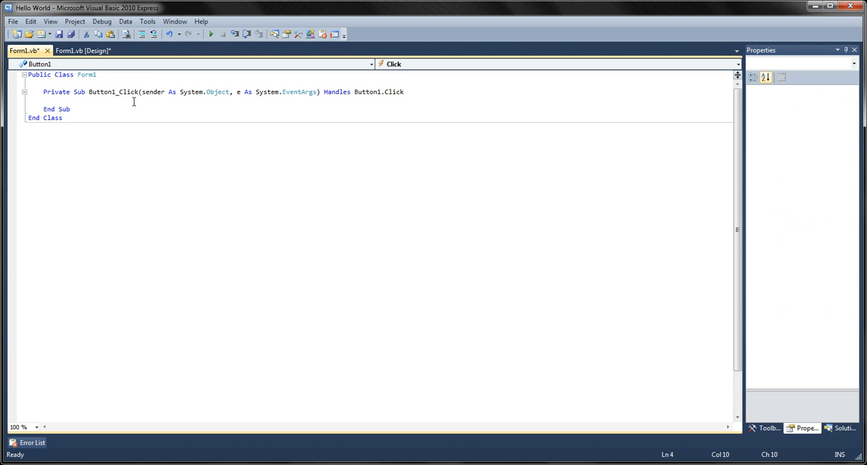
# - Write Label1.Text = "Hello Everyone!!" inside the Button1_Click handler
pyautogui.write('label1')
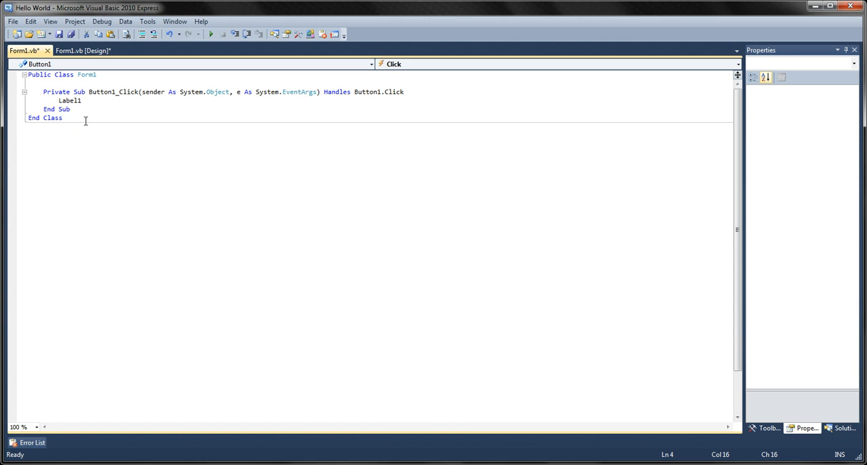
pyautogui.write('.tex')
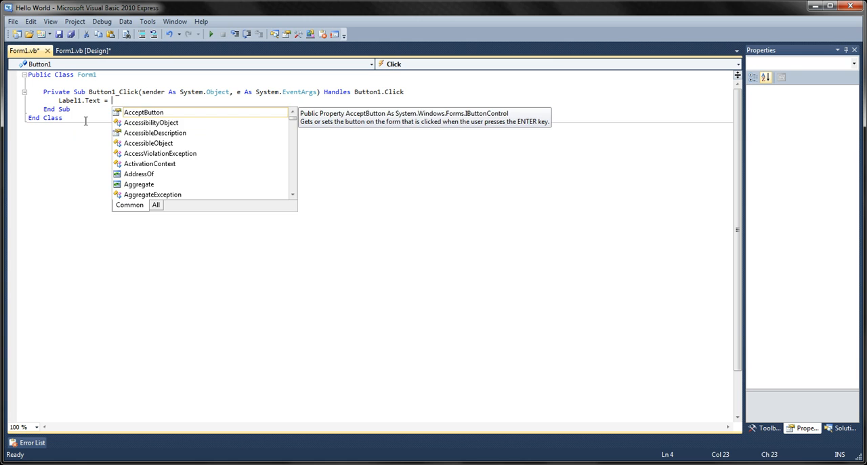
pyautogui.write('"H')
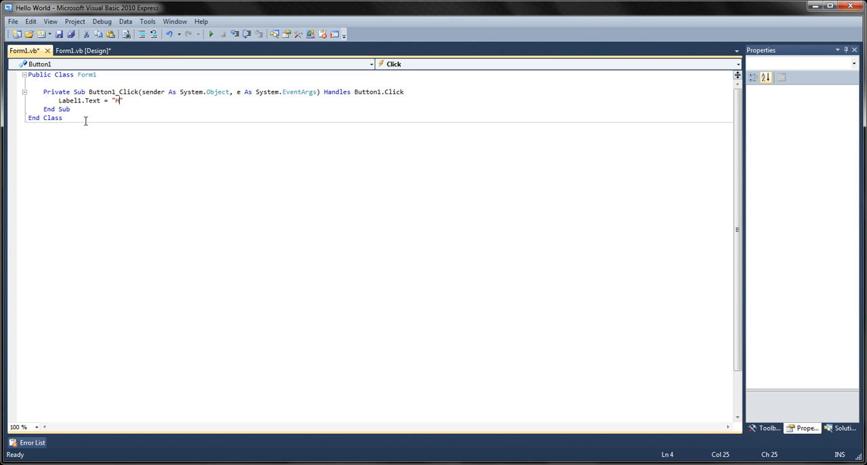
pyautogui.write('ello Everyone')
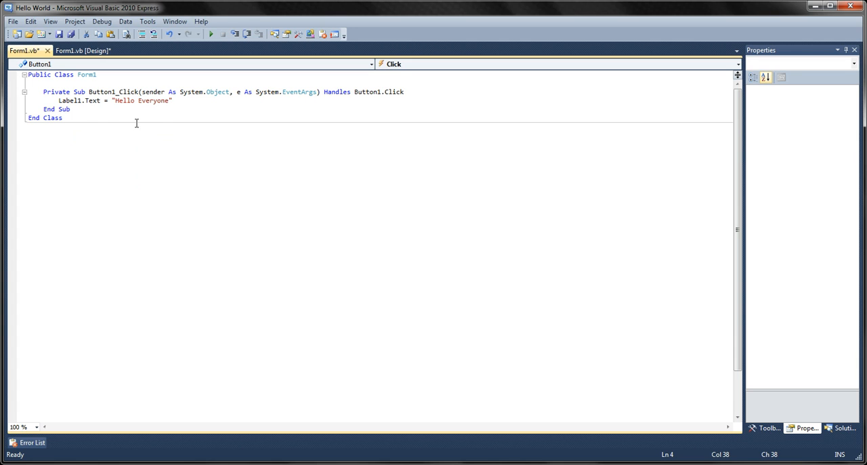
pyautogui.write('!!')
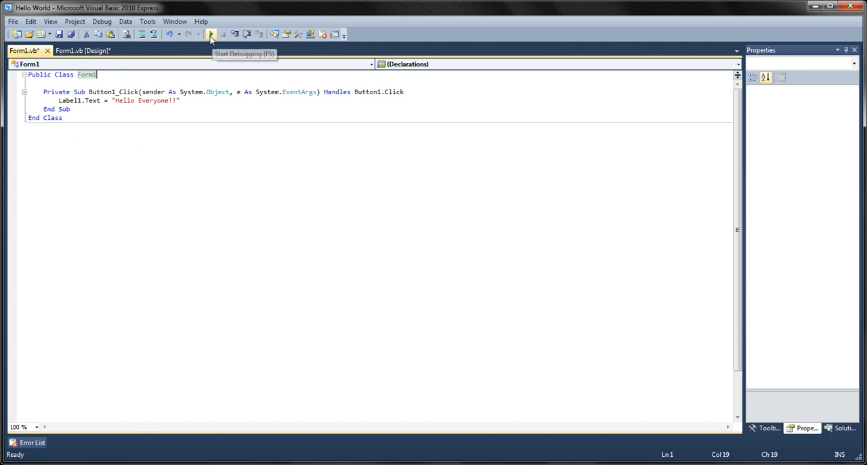
# - Run the app with Start Debugging and press its button to show 'Hello Everyone!!'
pyautogui.click(210, 34)
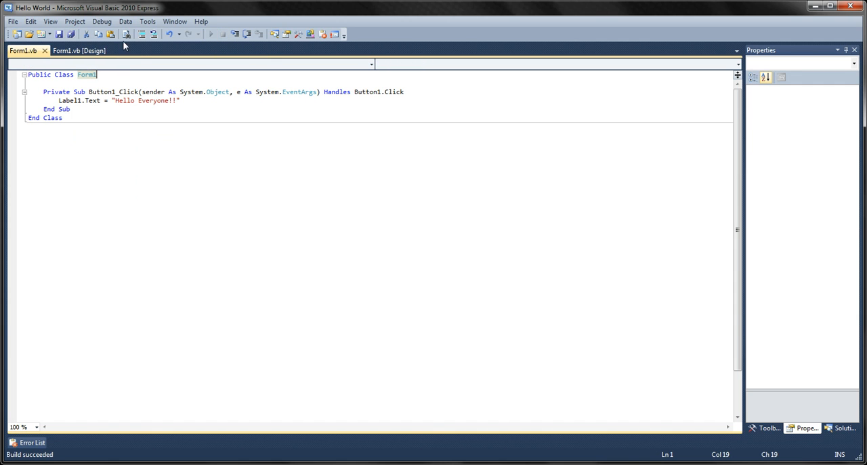
pyautogui.click(210, 34)
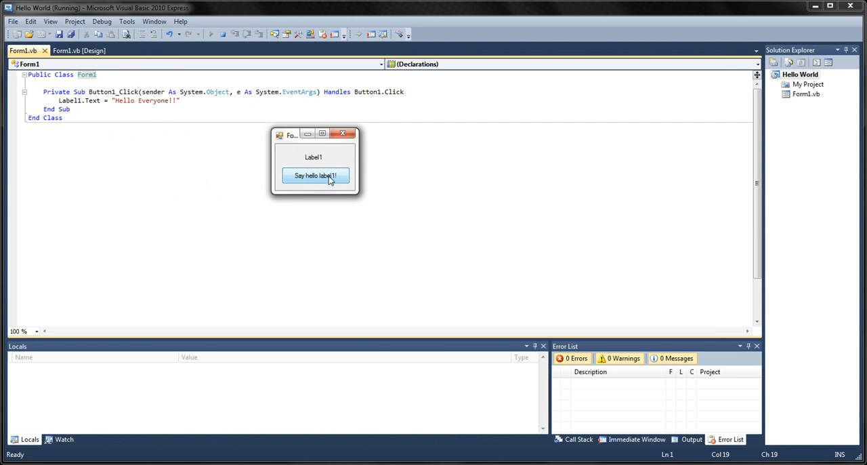
pyautogui.click(316, 175)
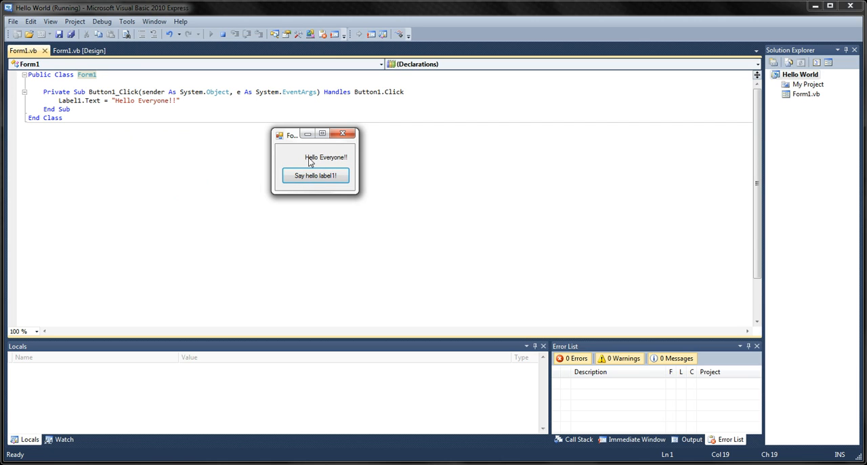